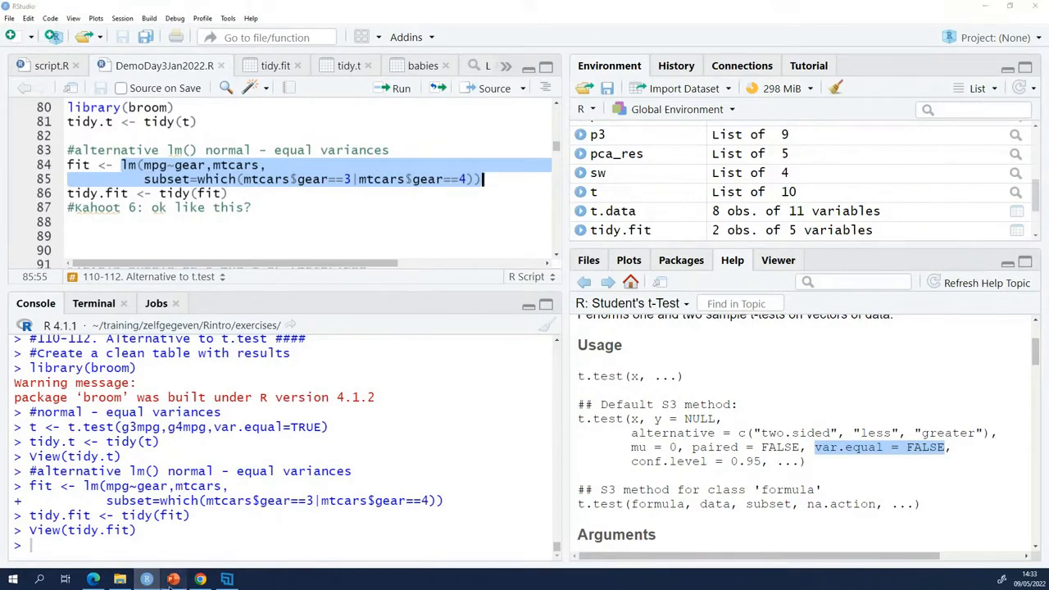
# - Advance the slideshow from Calculating residuals to the Formulas in R slide
pyautogui.click(172, 576)
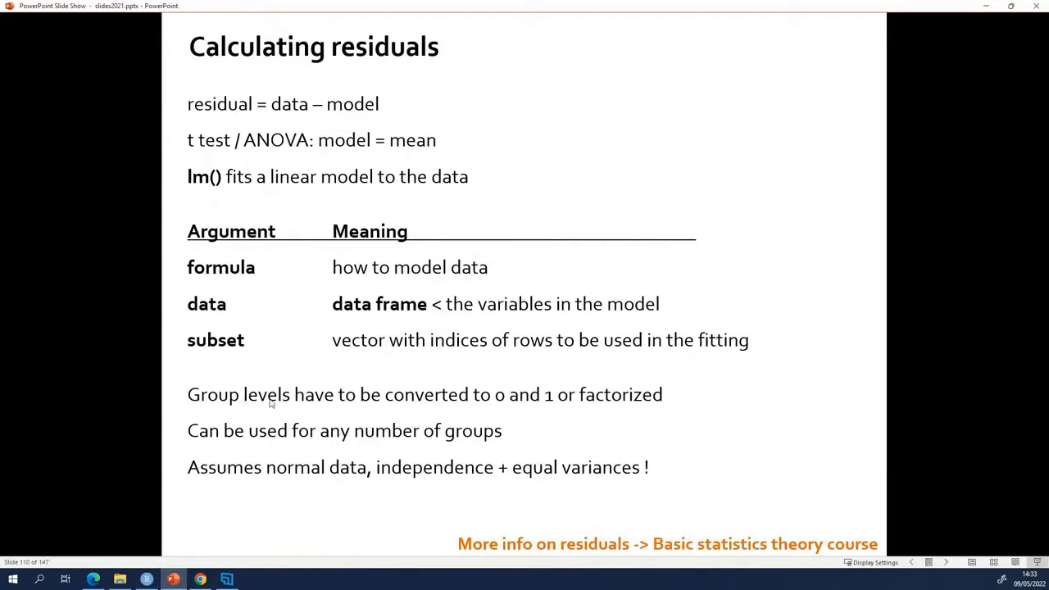
pyautogui.moveTo(590, 406)
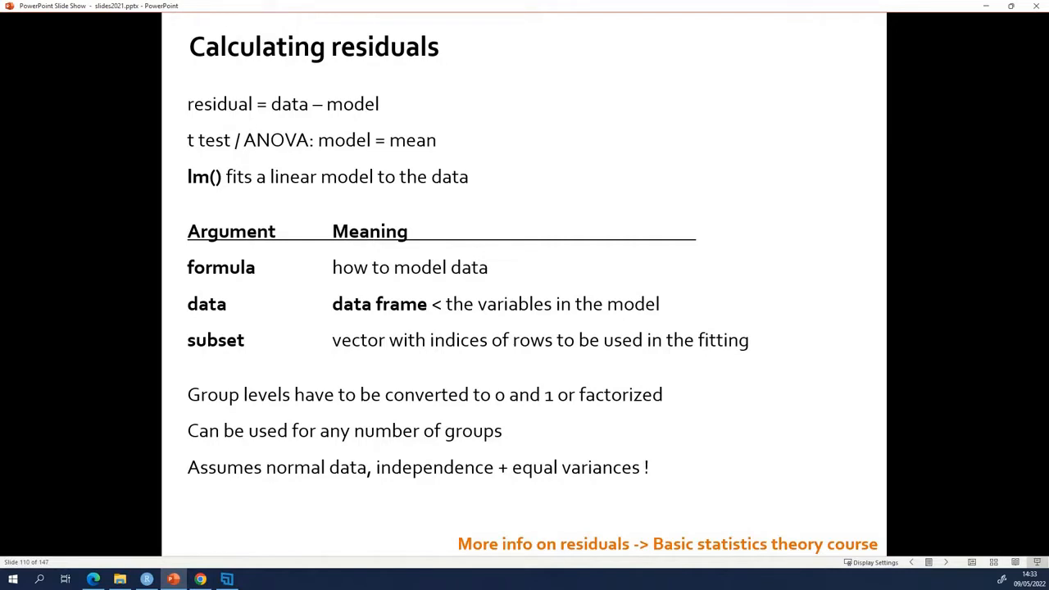
pyautogui.press('Right')
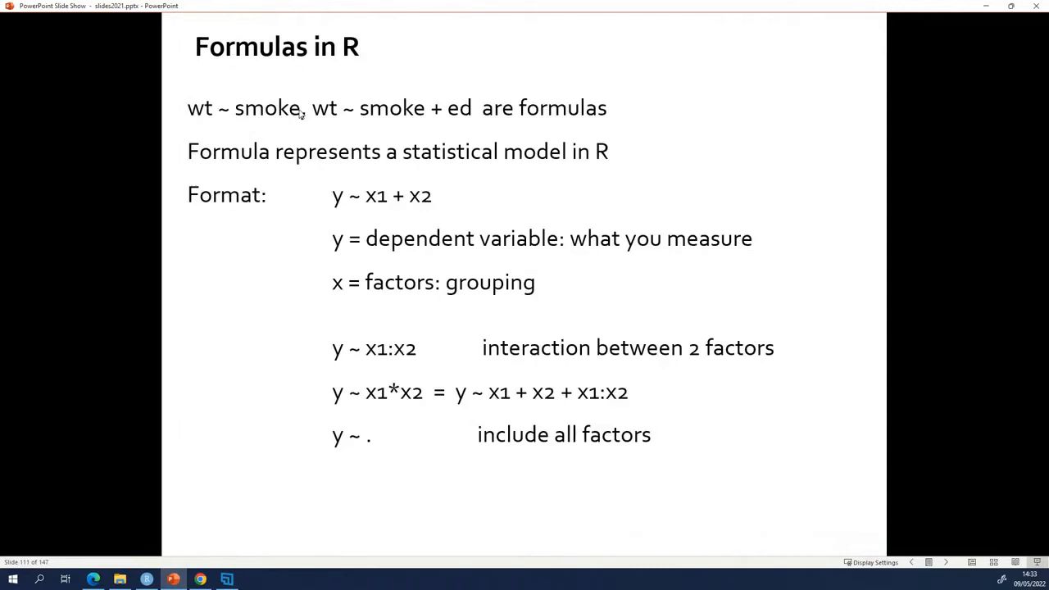
pyautogui.moveTo(258, 113)
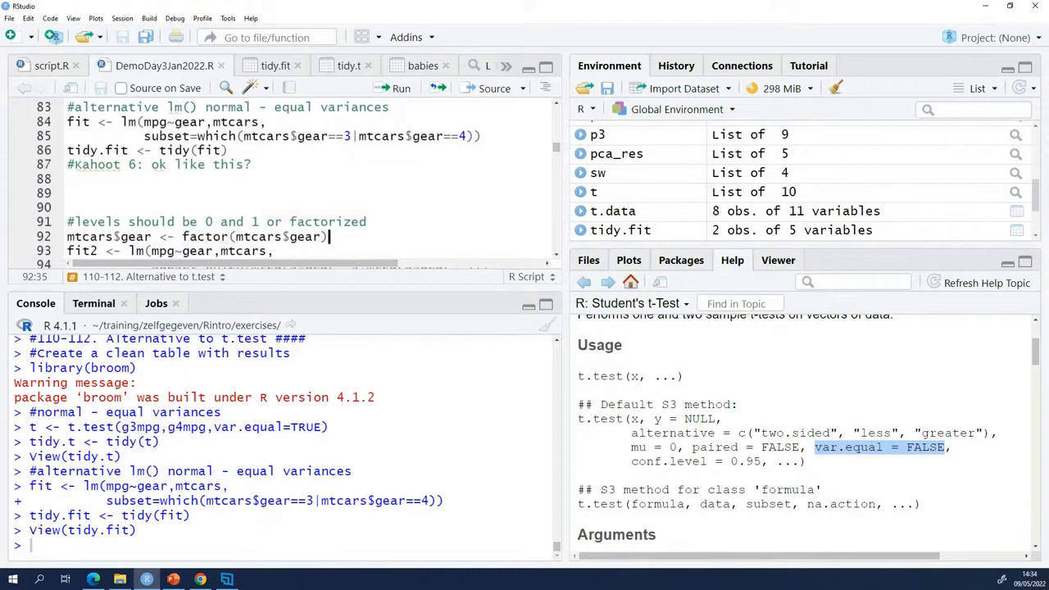
pyautogui.moveTo(400, 89)
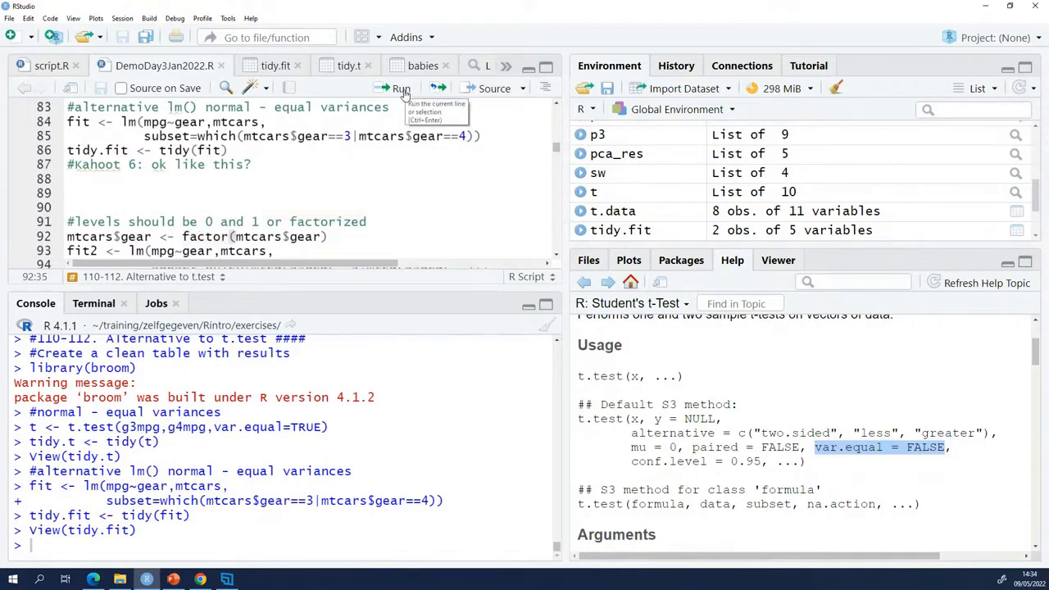
# - Run the mtcars$gear <- factor(mtcars$gear) line to make gear a factor
pyautogui.click(395, 88)
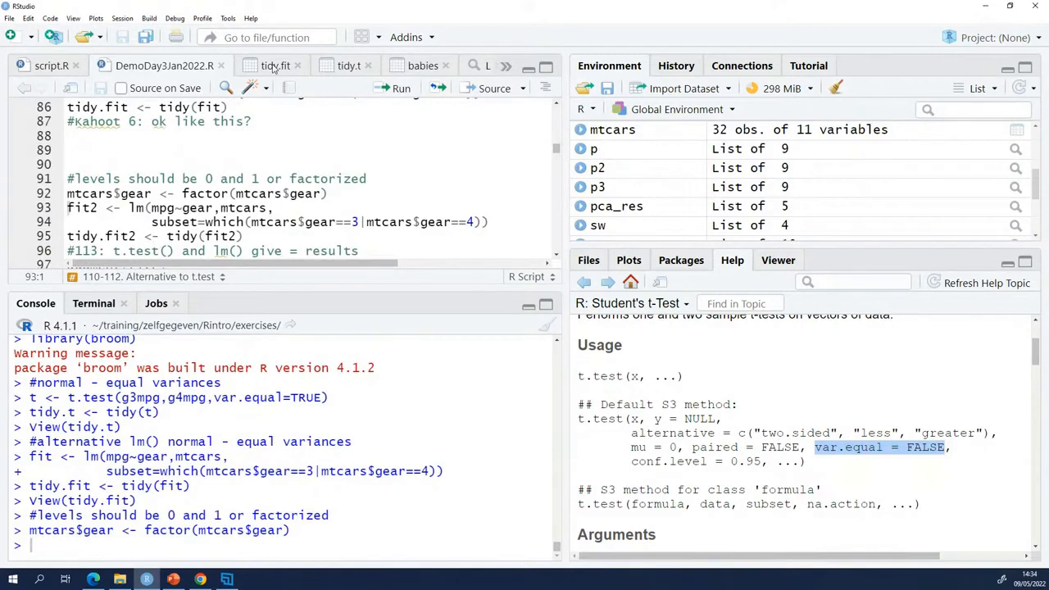
# - Run the fit2 and tidy.fit2 lines, giving intercept 16.106667 and gear4 8.426667
pyautogui.click(275, 66)
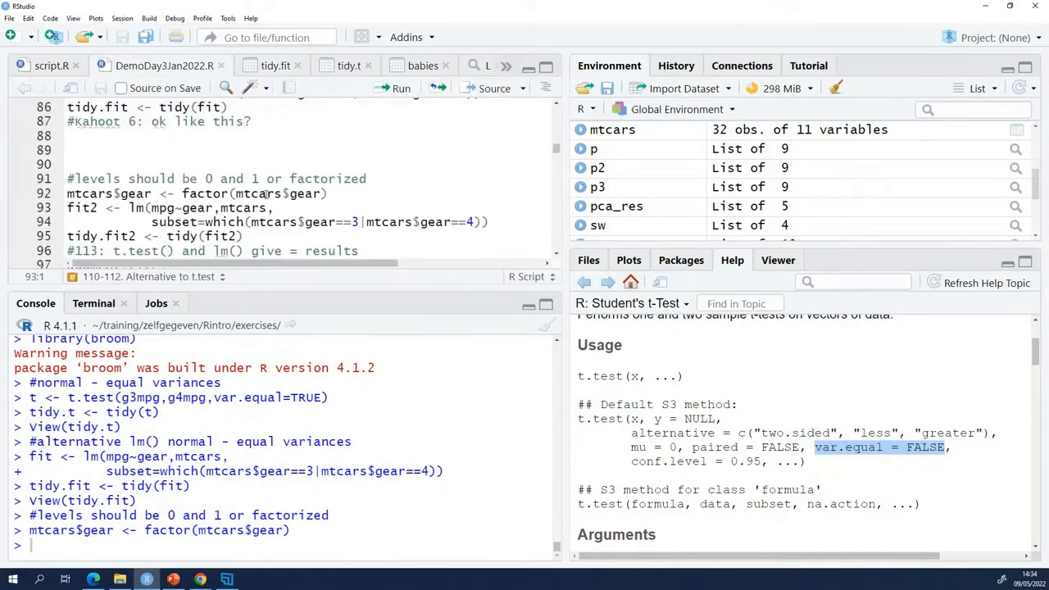
pyautogui.click(289, 193)
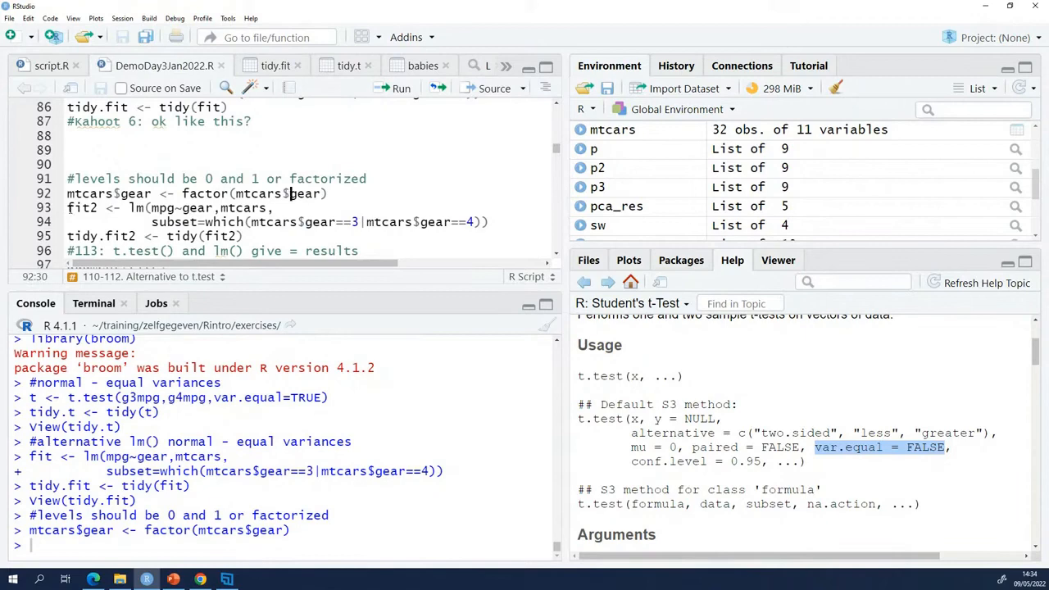
pyautogui.moveTo(67, 207); pyautogui.dragTo(243, 236)
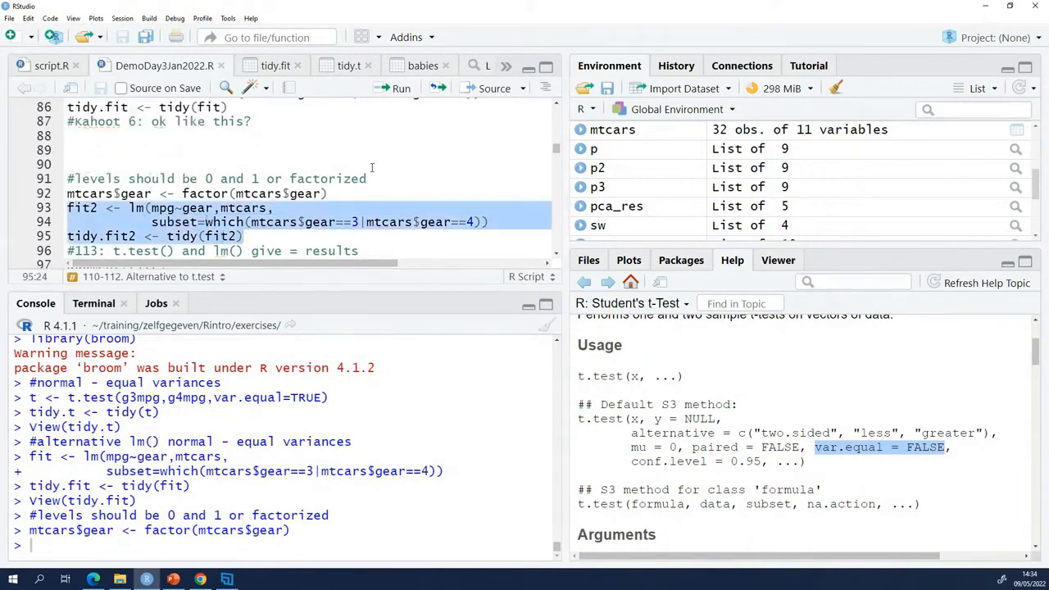
pyautogui.click(394, 89)
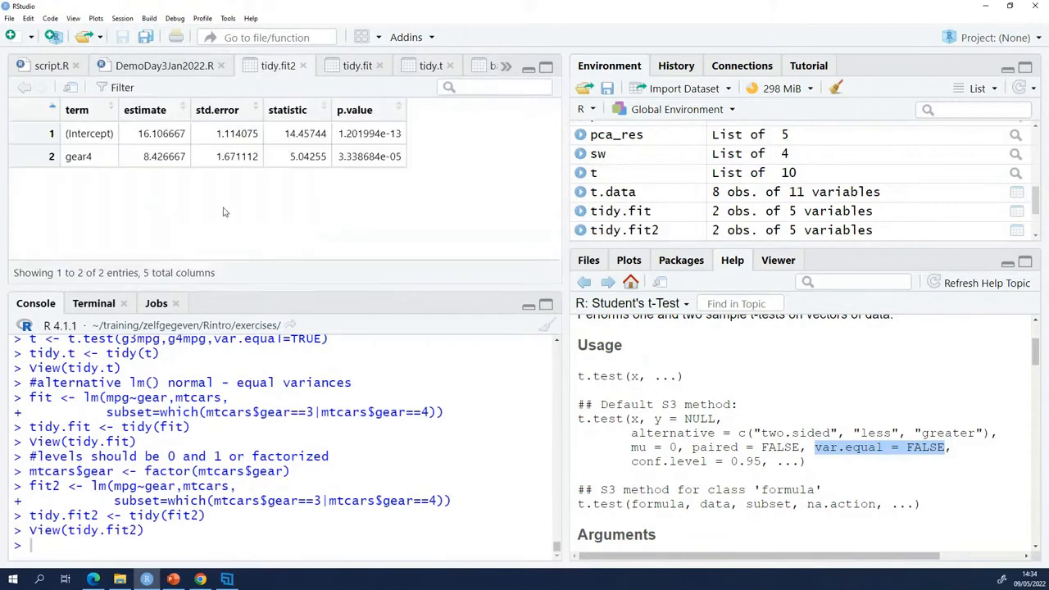
# - Compare tidy.fit2 intercept 16.106667 with tidy.t estimate1 16.10667
pyautogui.doubleClick(161, 132)
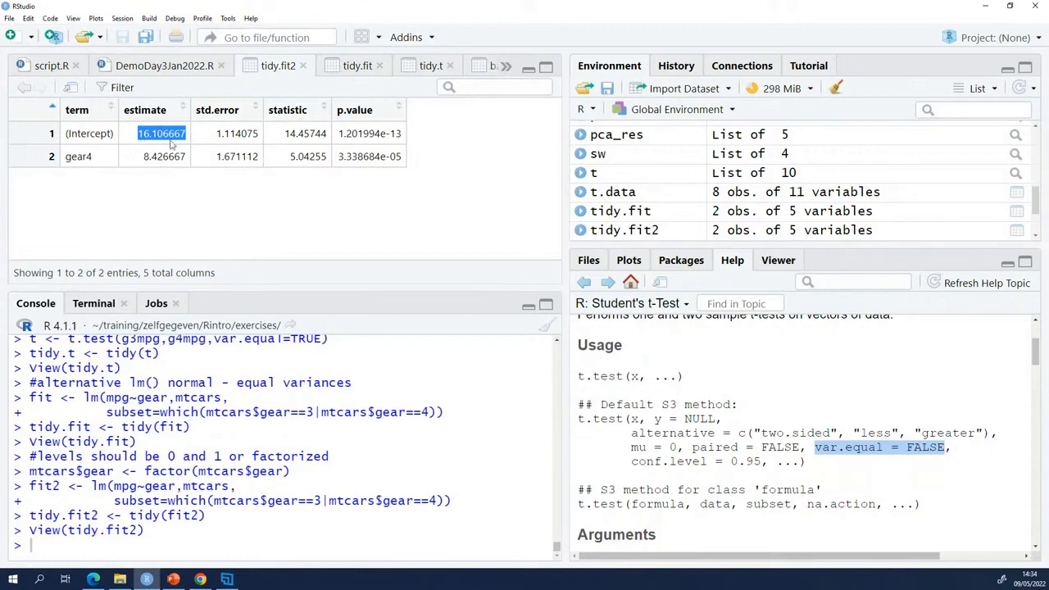
pyautogui.moveTo(403, 85)
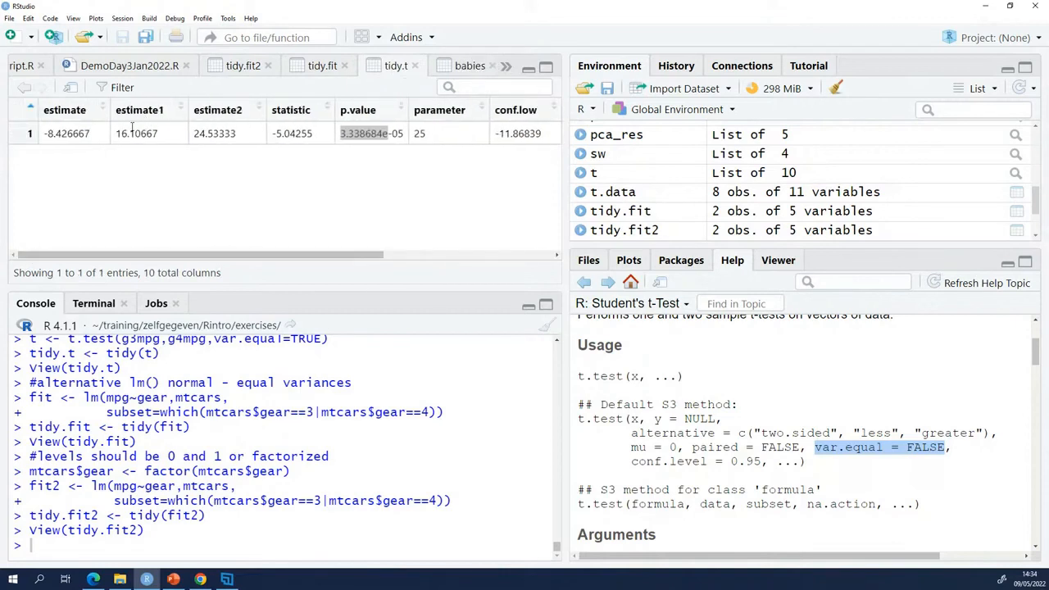
pyautogui.doubleClick(122, 133)
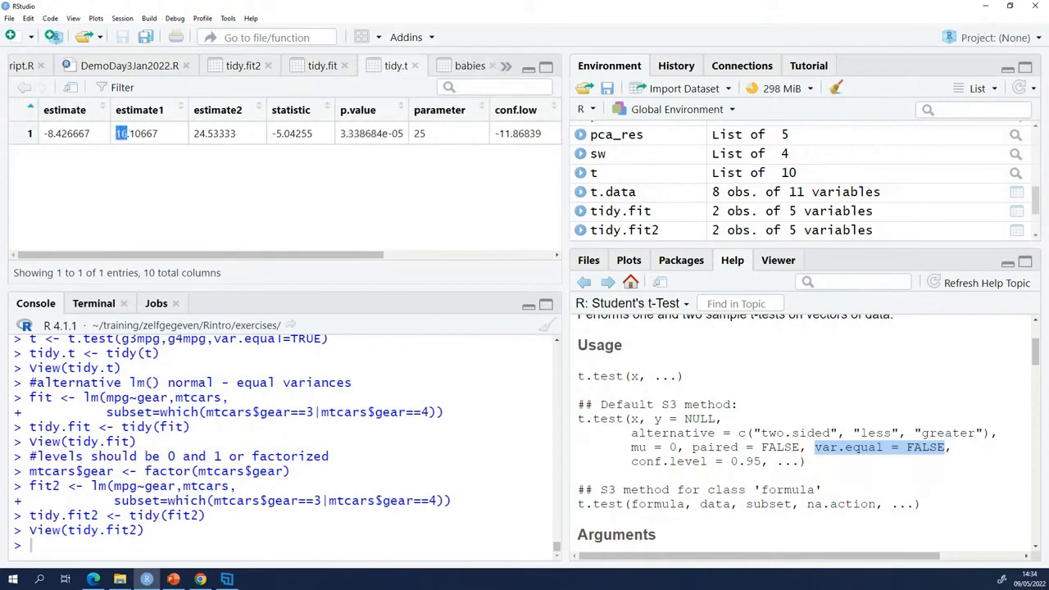